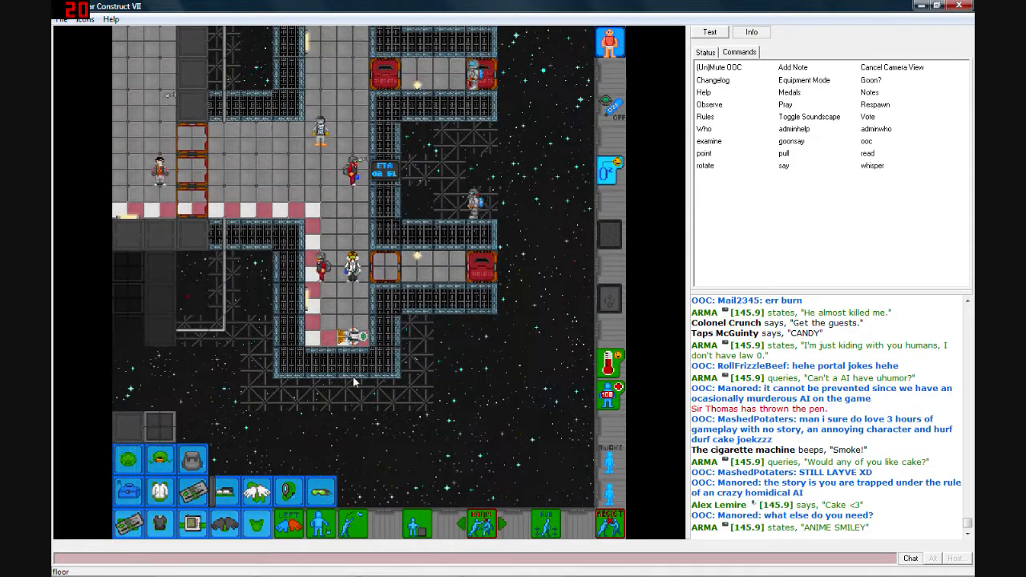
- Examine your own character, Timrod, via the tile's context menu
right_click(377, 355)
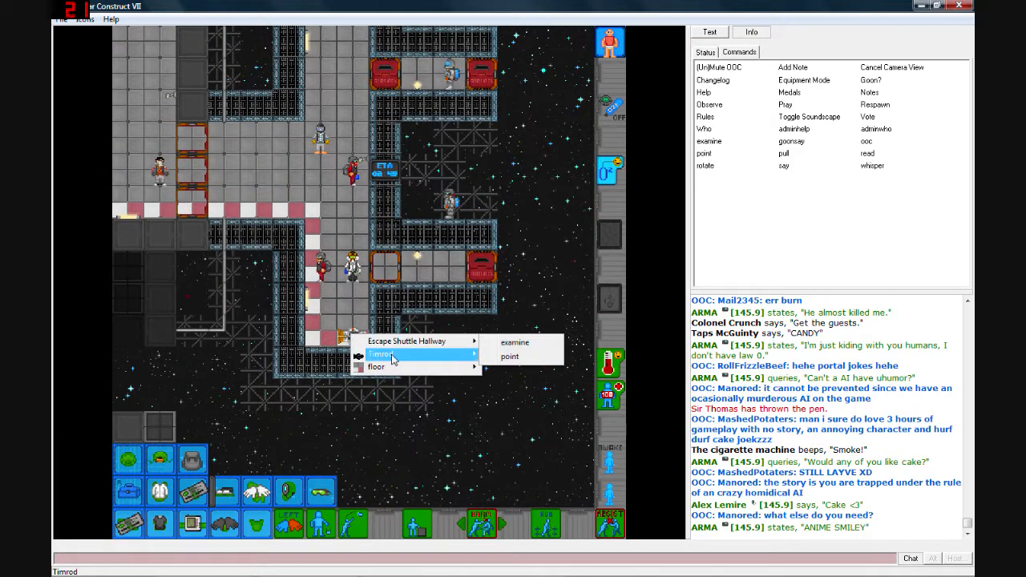
click(513, 342)
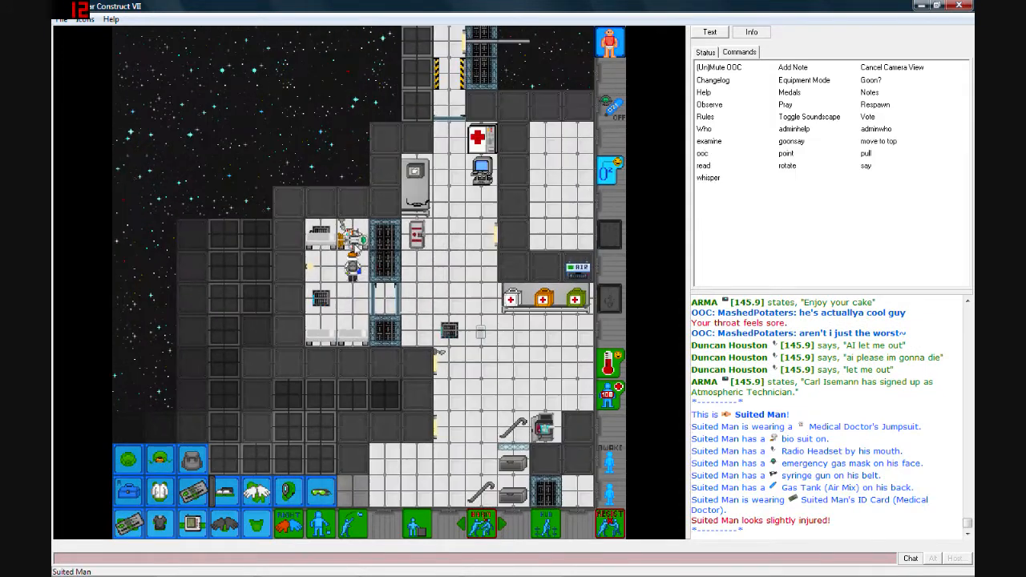
- Bring up the context menu for nearby character Julian Murphy
right_click(353, 268)
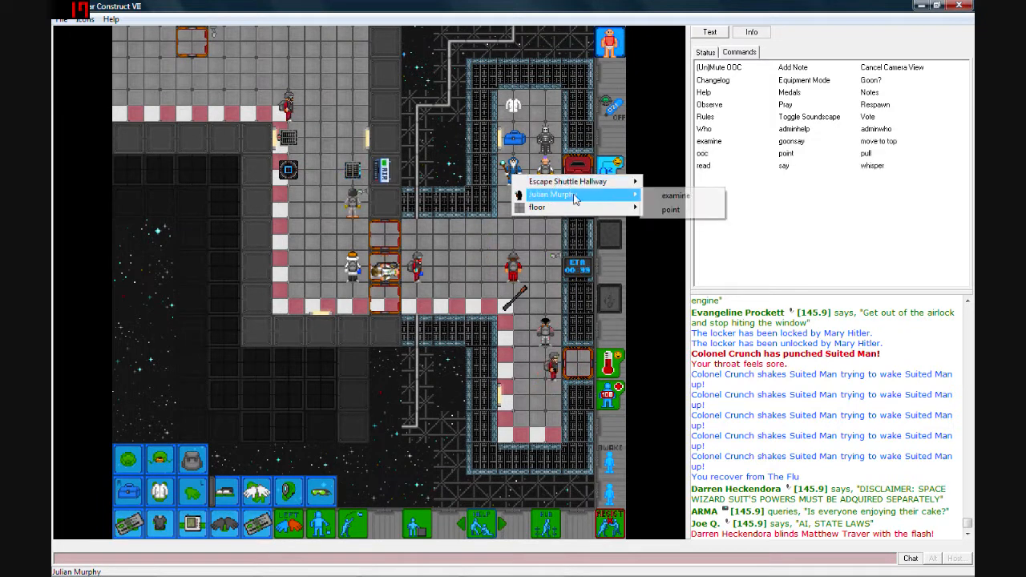
click(676, 195)
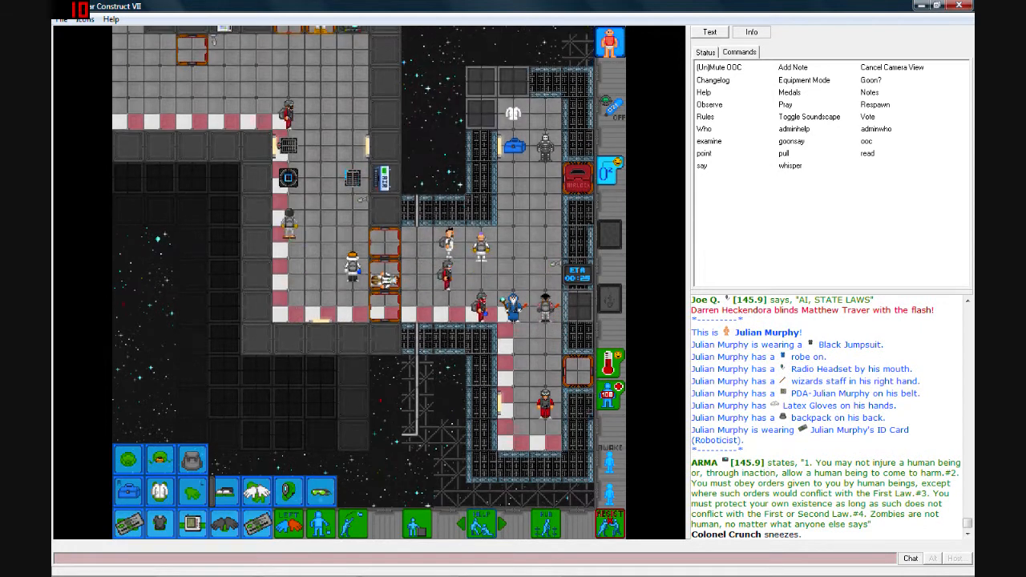
right_click(477, 313)
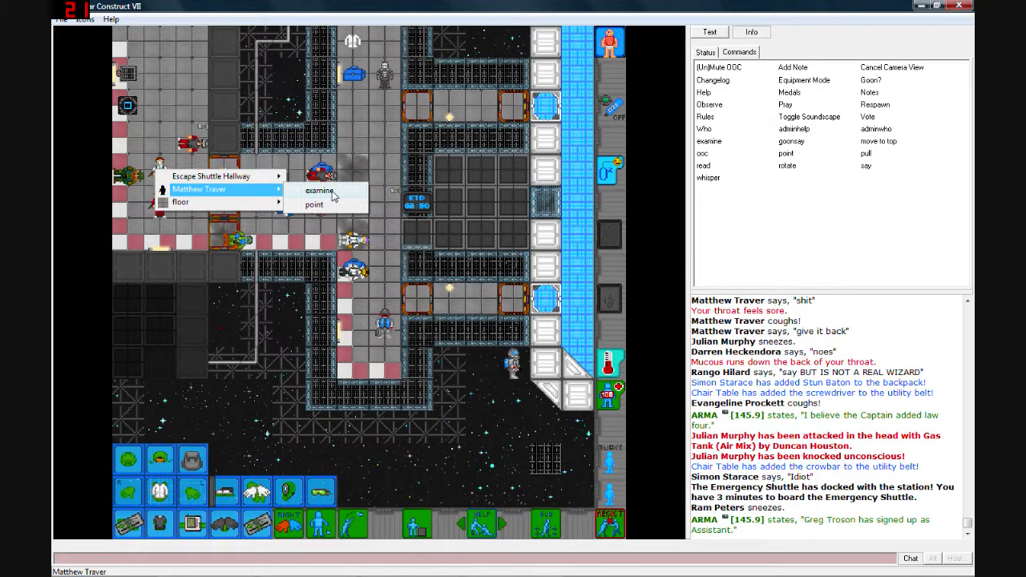
- Examine Matthew Traver from his context menu
click(319, 191)
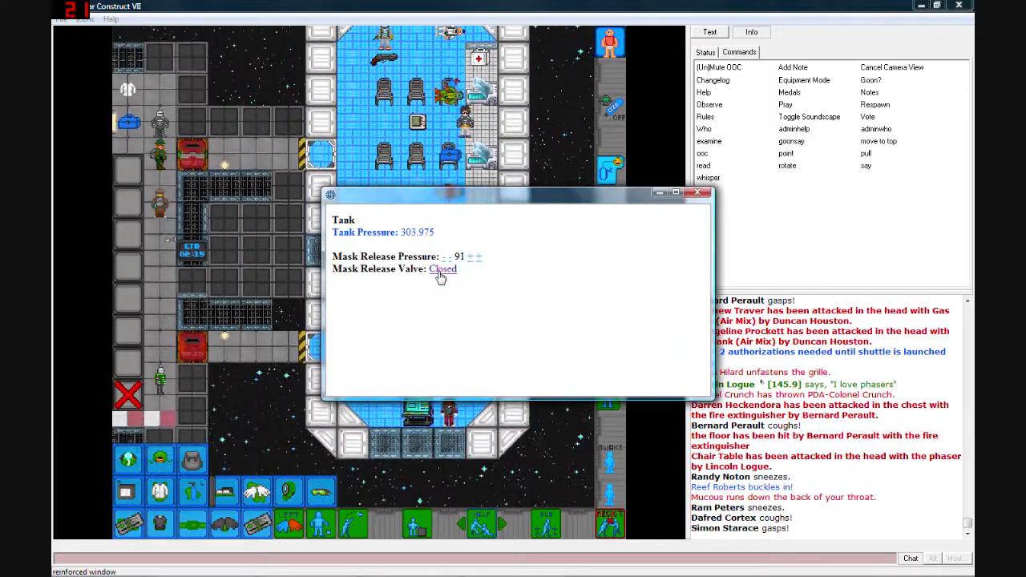
- Set the tank's Mask Release Valve to Open and close the Tank window
click(441, 268)
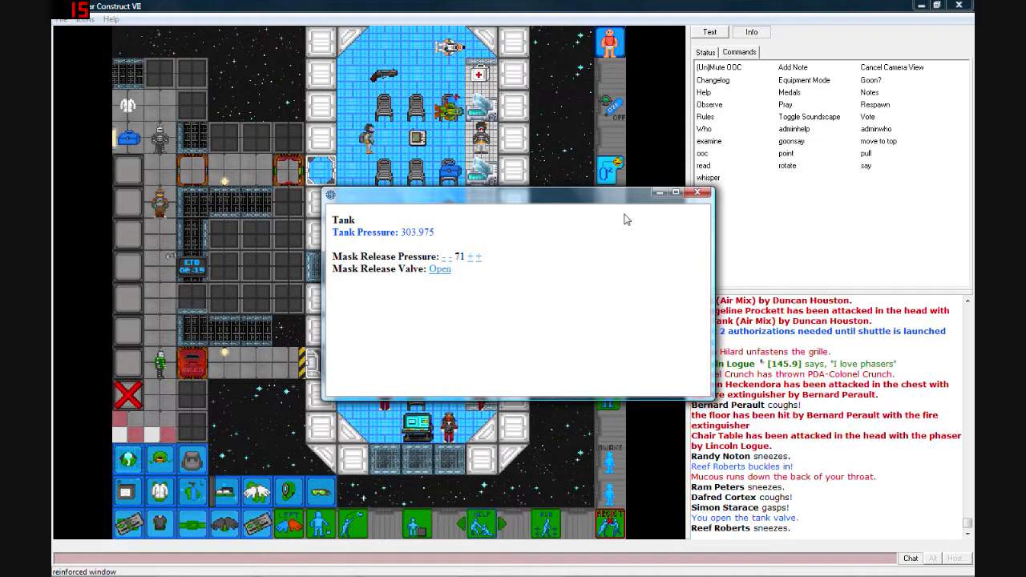
click(697, 192)
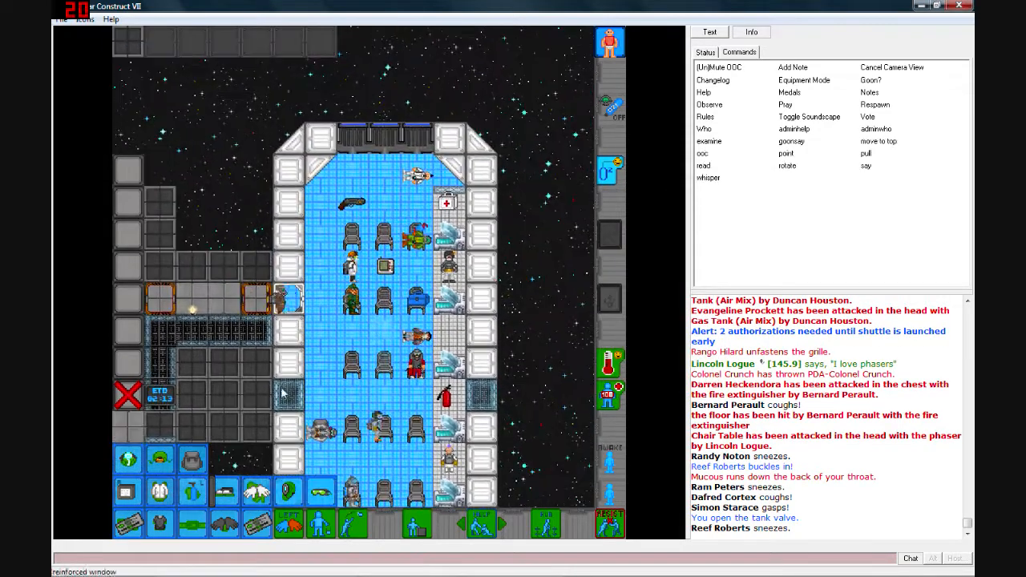